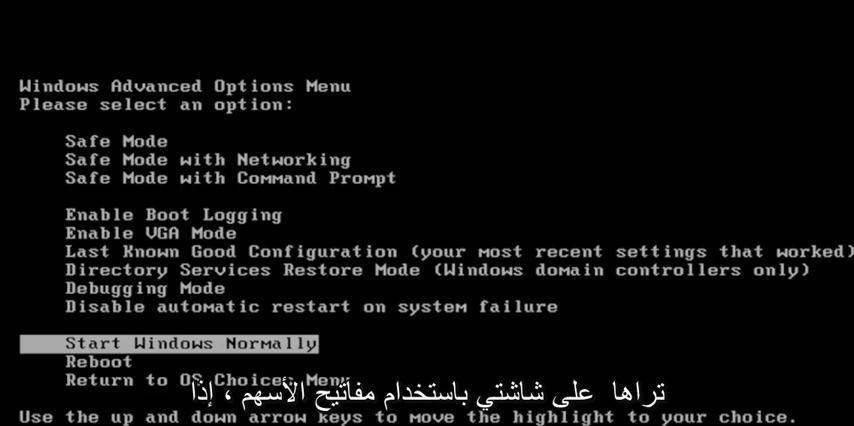
Step: Highlight Safe Mode with Command Prompt in the Windows Advanced Options Menu
key("up")
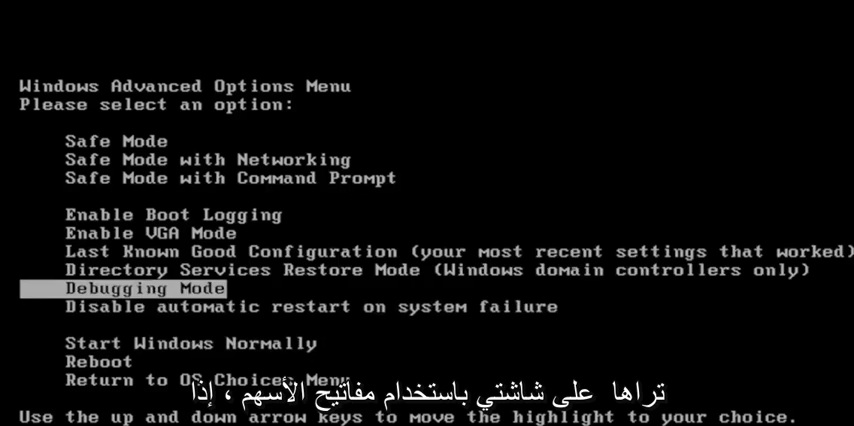
key("up")
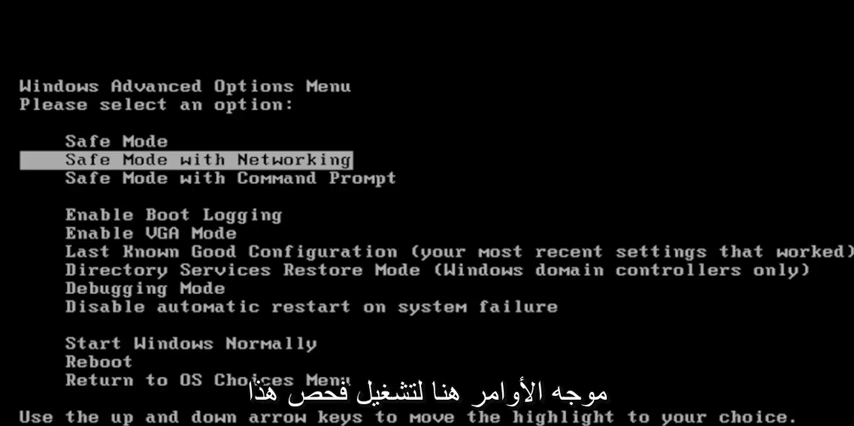
key("Down")
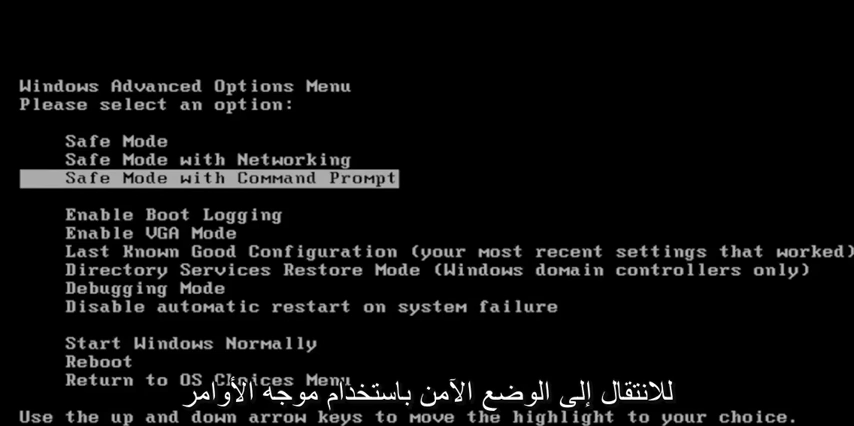
key("Return")
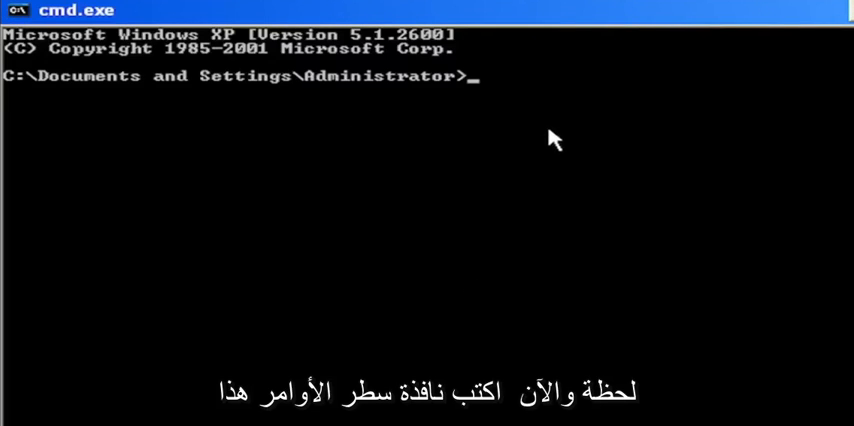
Step: Enter chkdsk /r at the Administrator prompt without running it yet
type("chk")
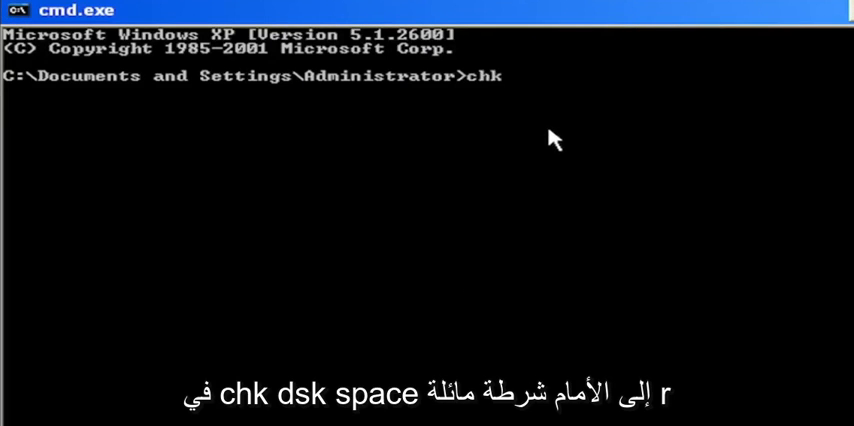
type("dsk")
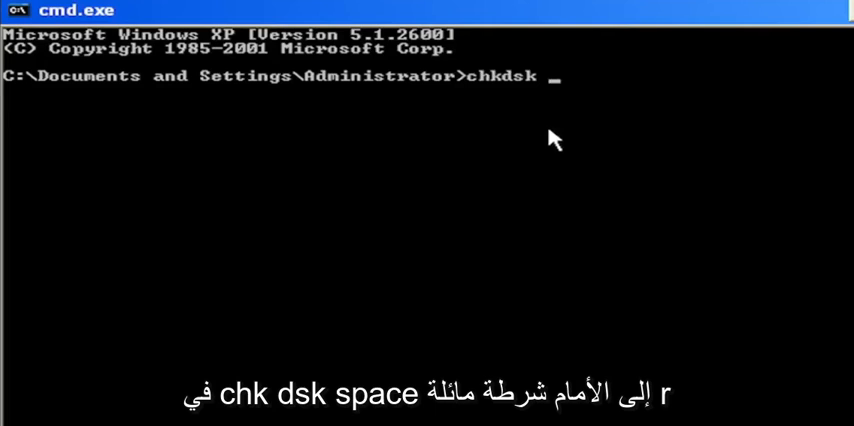
type("/r")
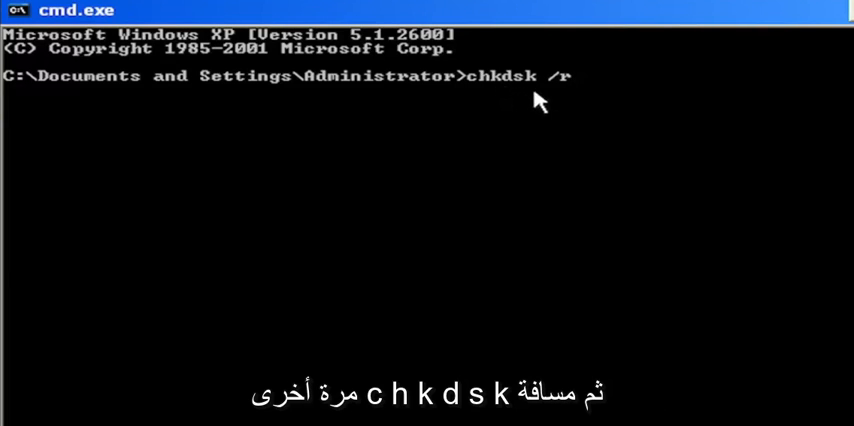
mouse_move(590, 196)
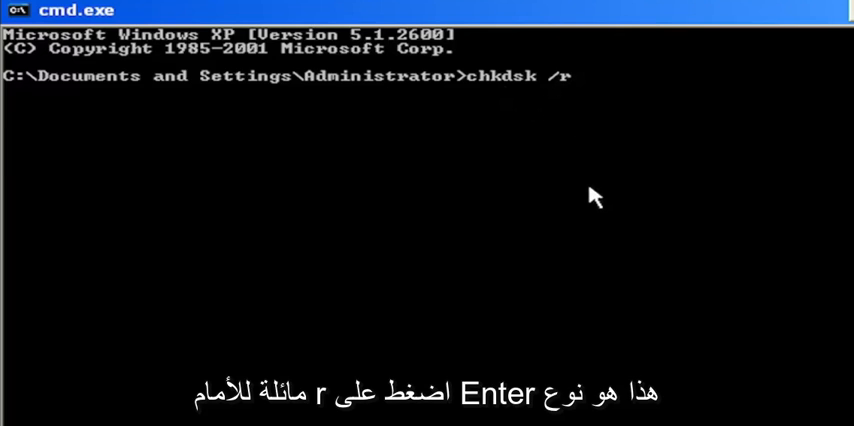
Step: Run chkdsk /r and answer y to schedule the volume check at next restart
key("Return")
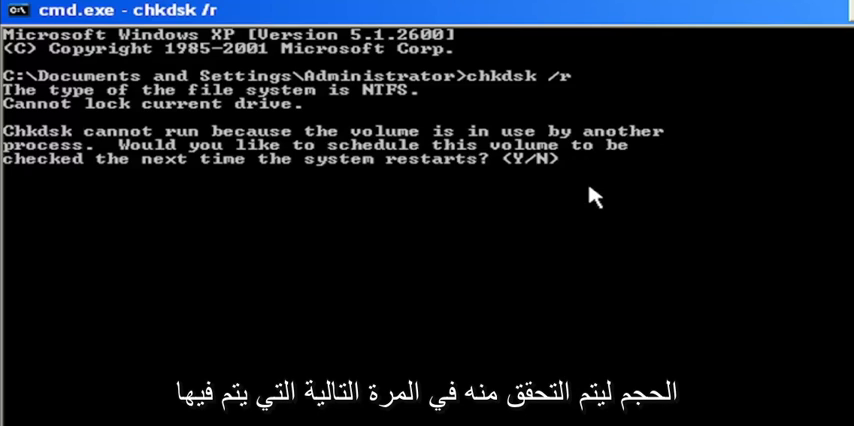
type("y")
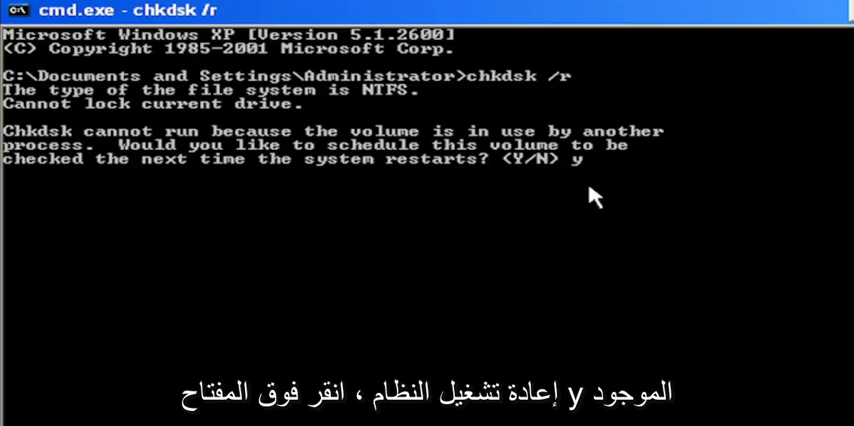
key("Return")
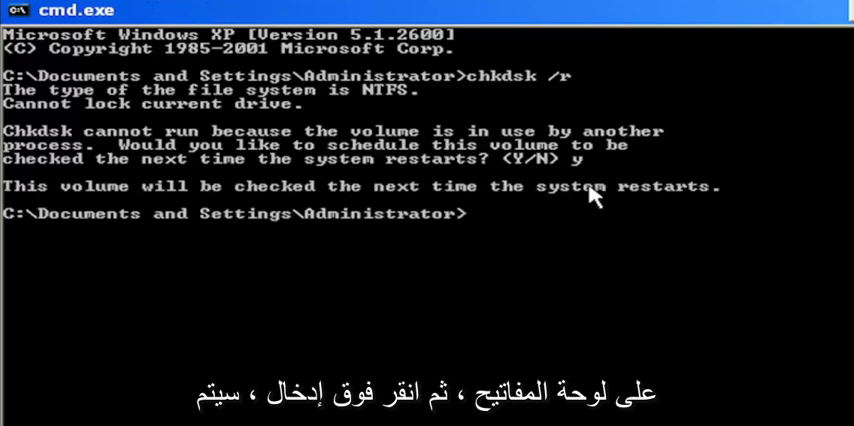